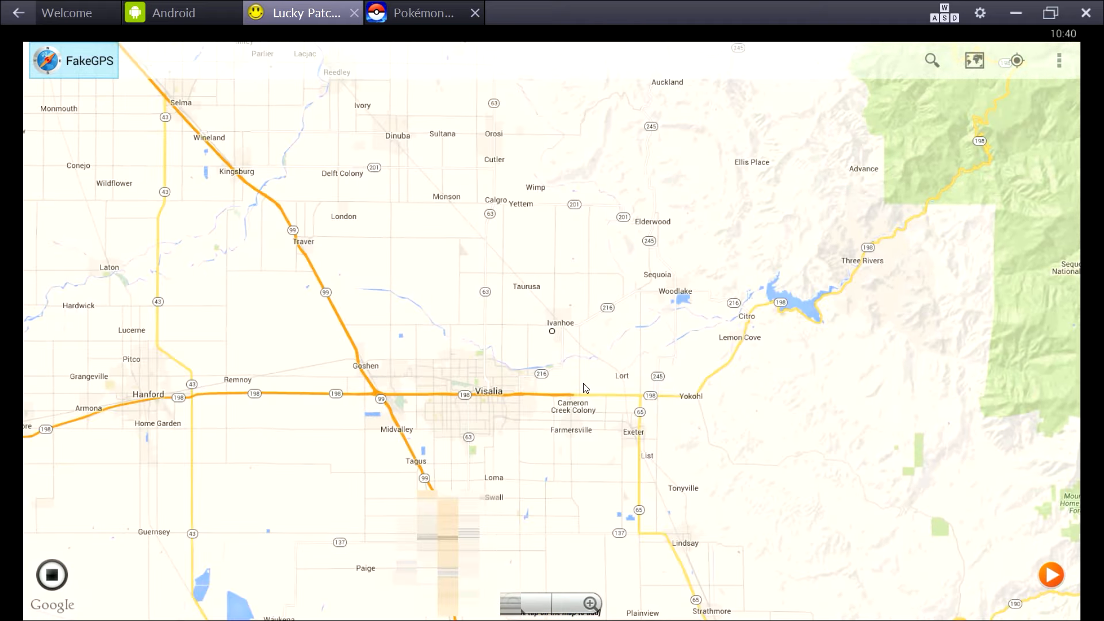
pyautogui.moveTo(561, 377)
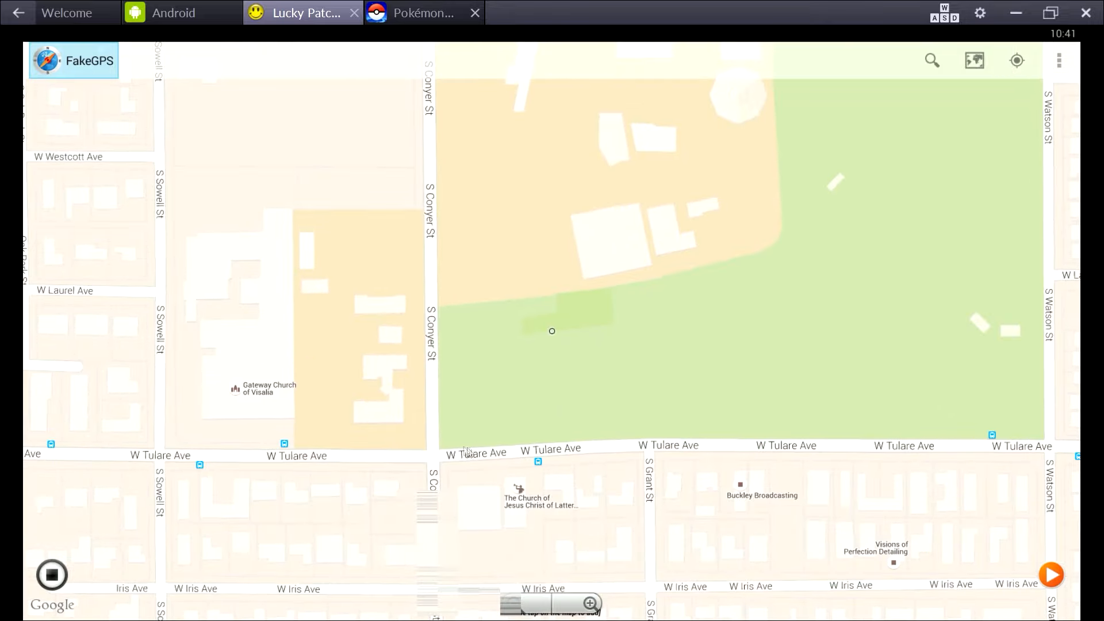
pyautogui.moveTo(541, 510)
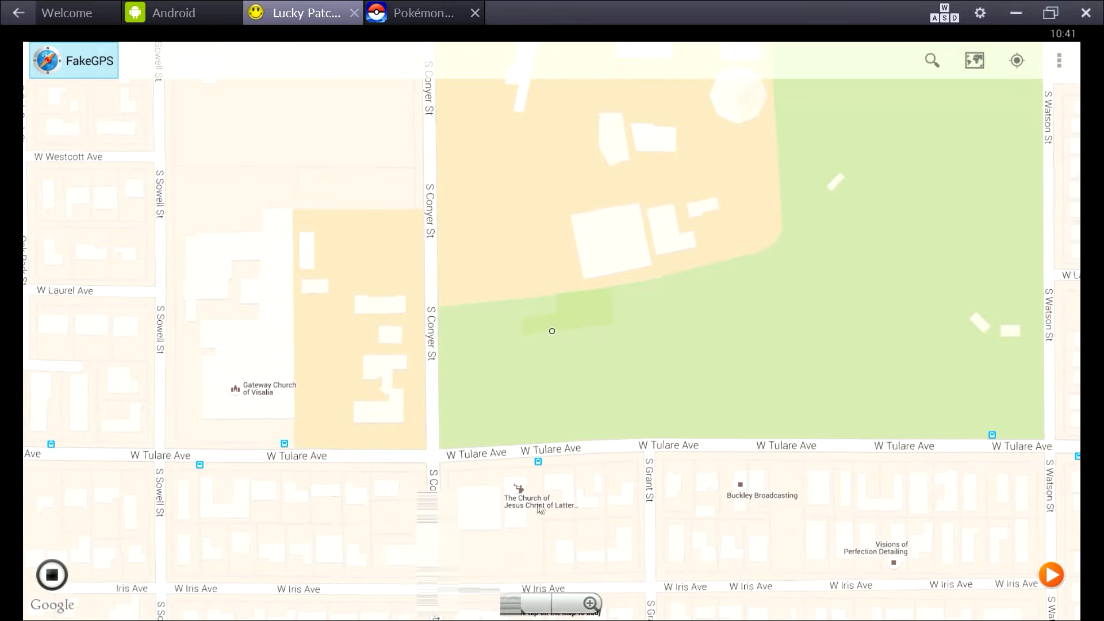
pyautogui.moveTo(433, 460)
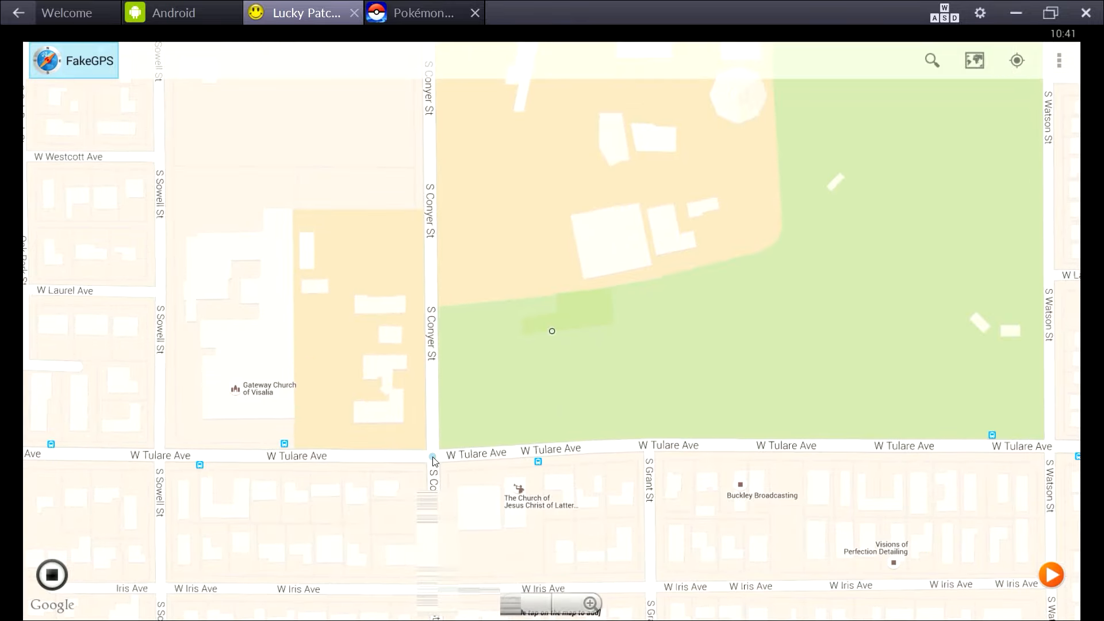
# Engage the fake location at the park beside W Tulare Ave in Visalia
pyautogui.click(552, 331)
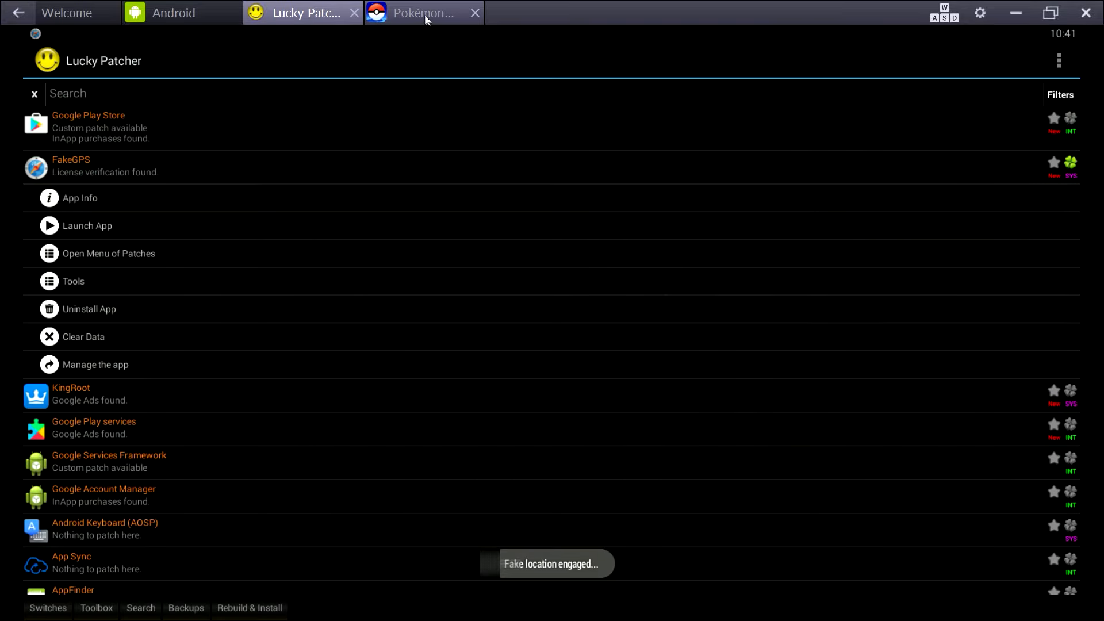
# Return to Pokémon GO, dismiss the Nearby panel and engage the Growlithe near the gym
pyautogui.click(422, 13)
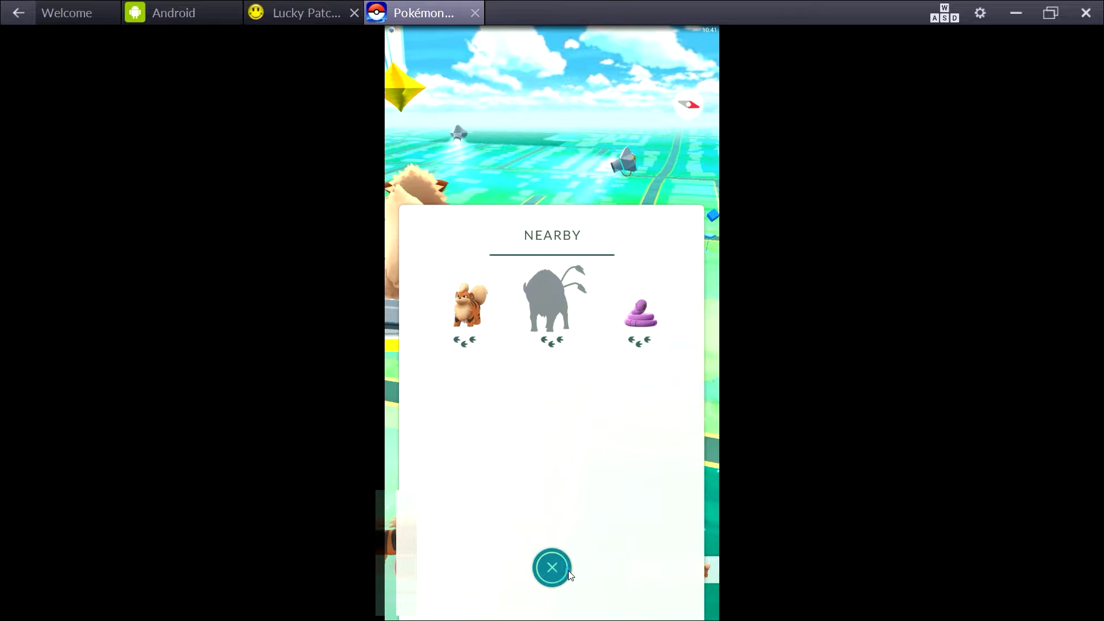
pyautogui.click(552, 567)
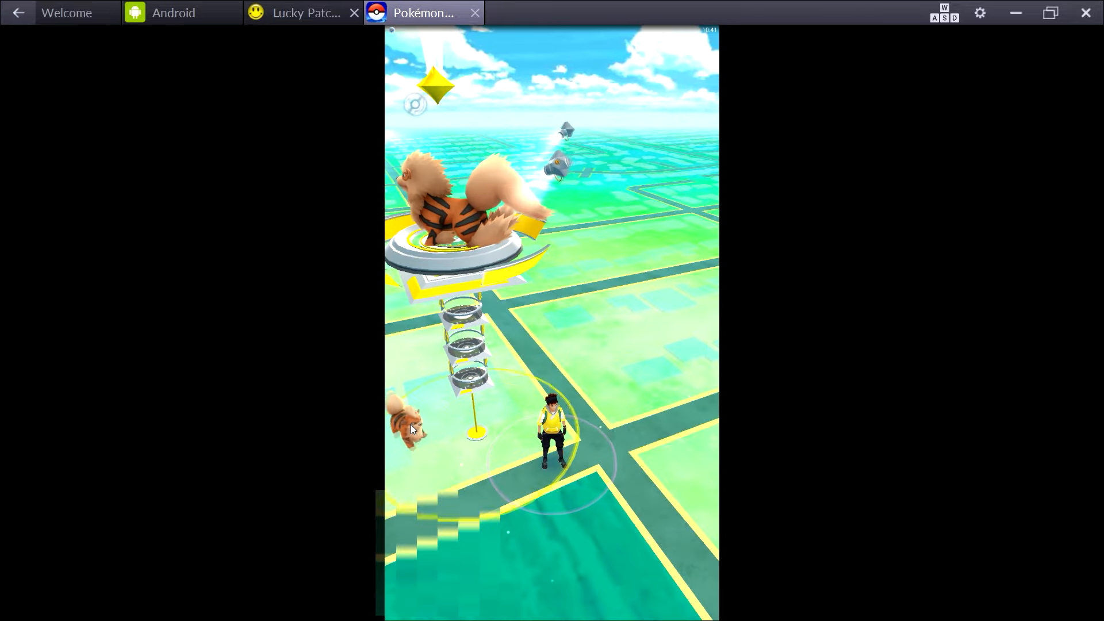
pyautogui.click(408, 422)
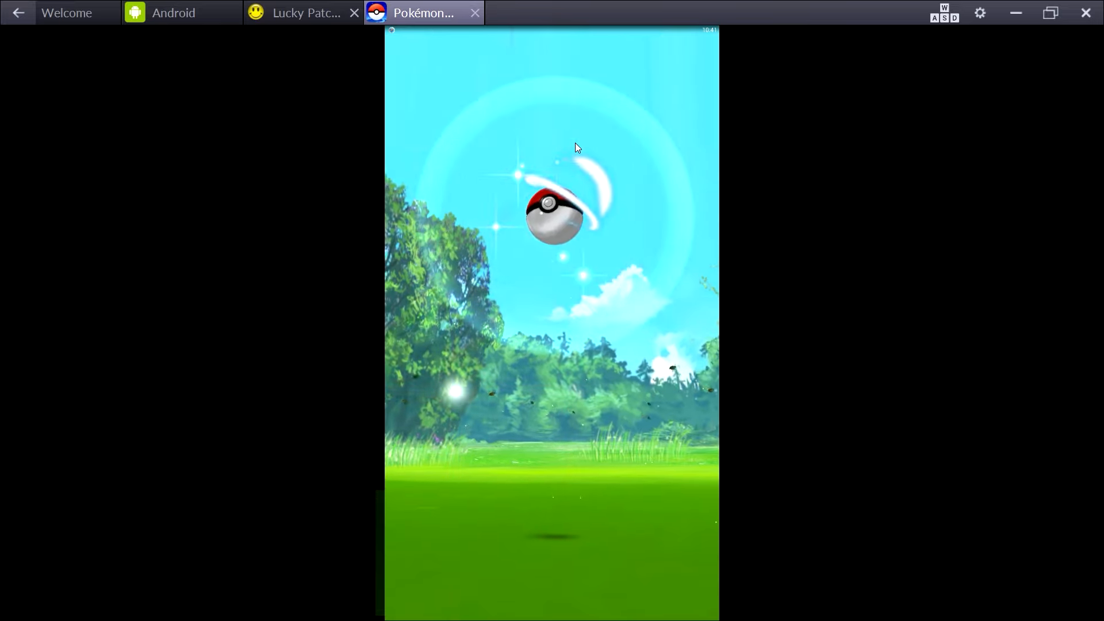
# Remove the Google account from Android Settings, confirming the removal
pyautogui.click(302, 13)
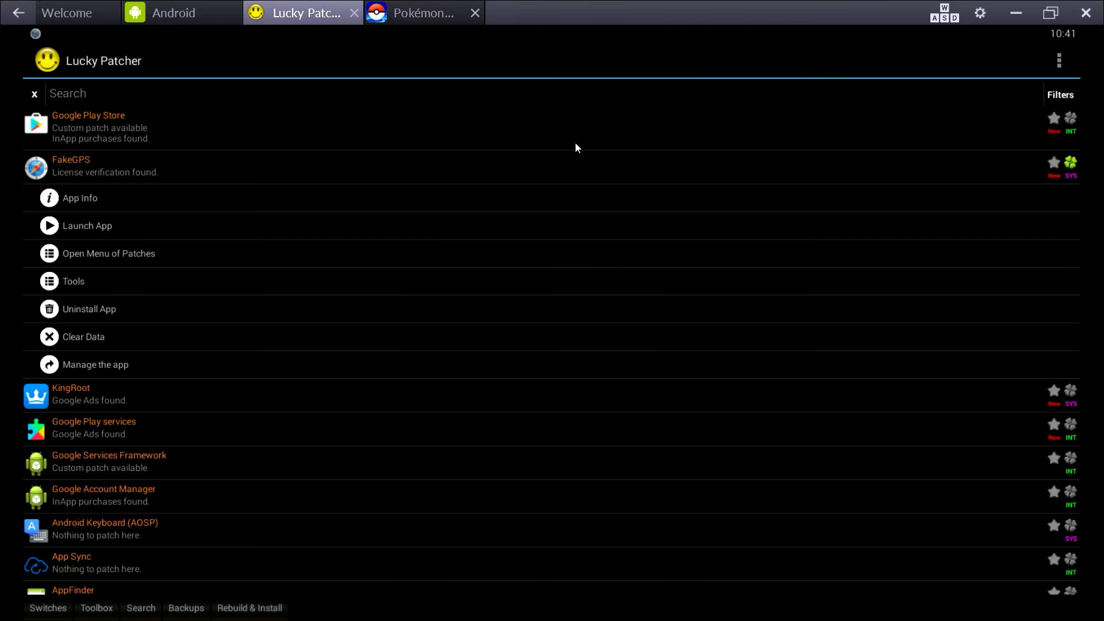
pyautogui.moveTo(420, 12)
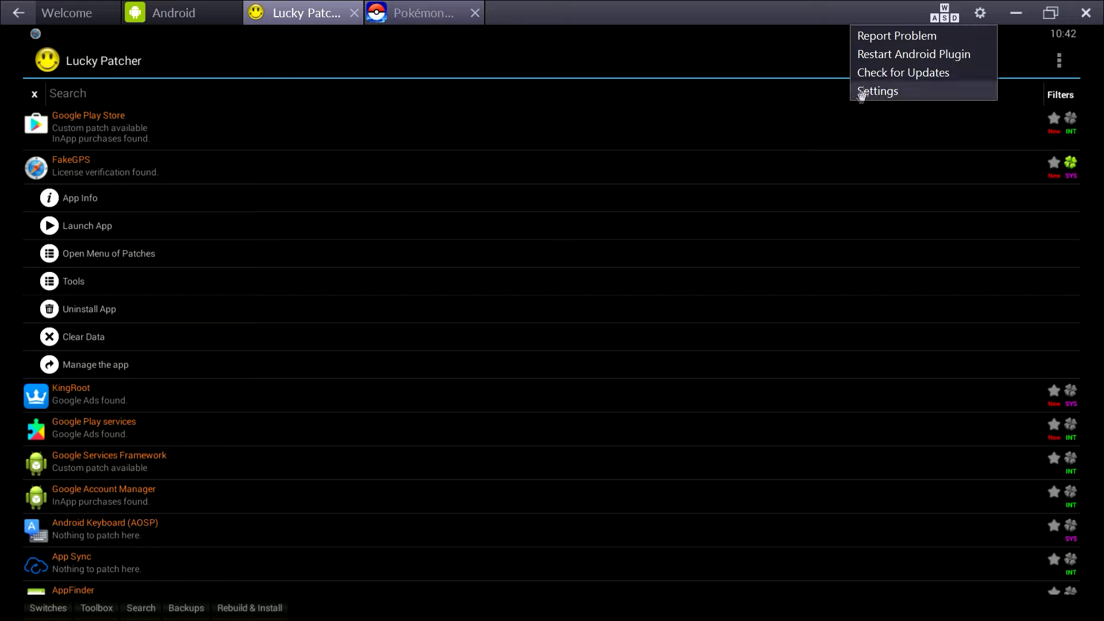
pyautogui.click(877, 91)
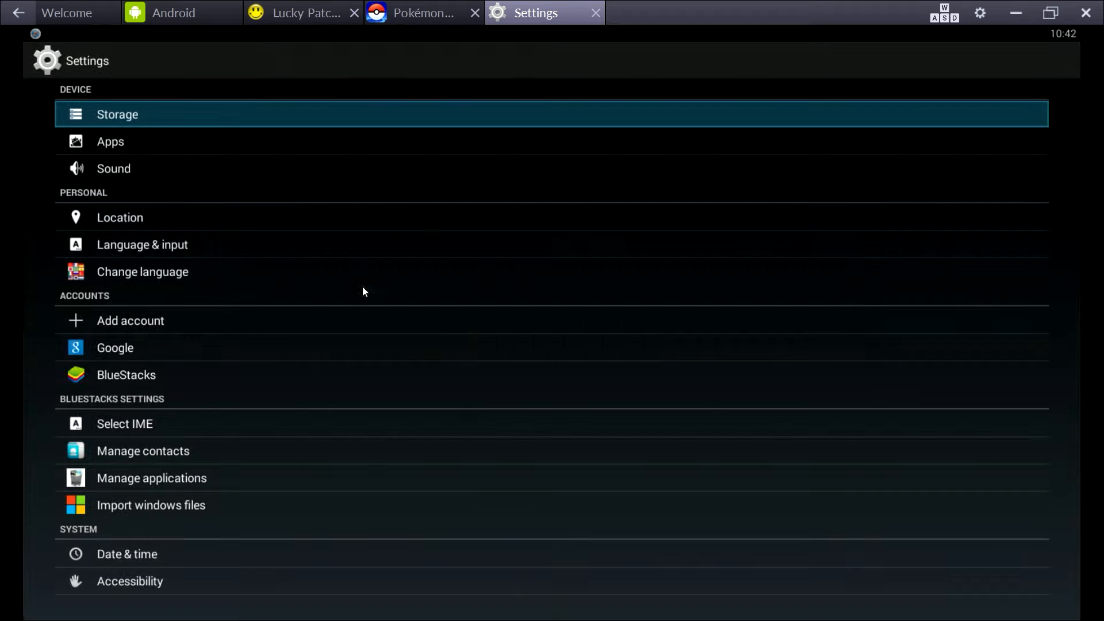
pyautogui.click(115, 347)
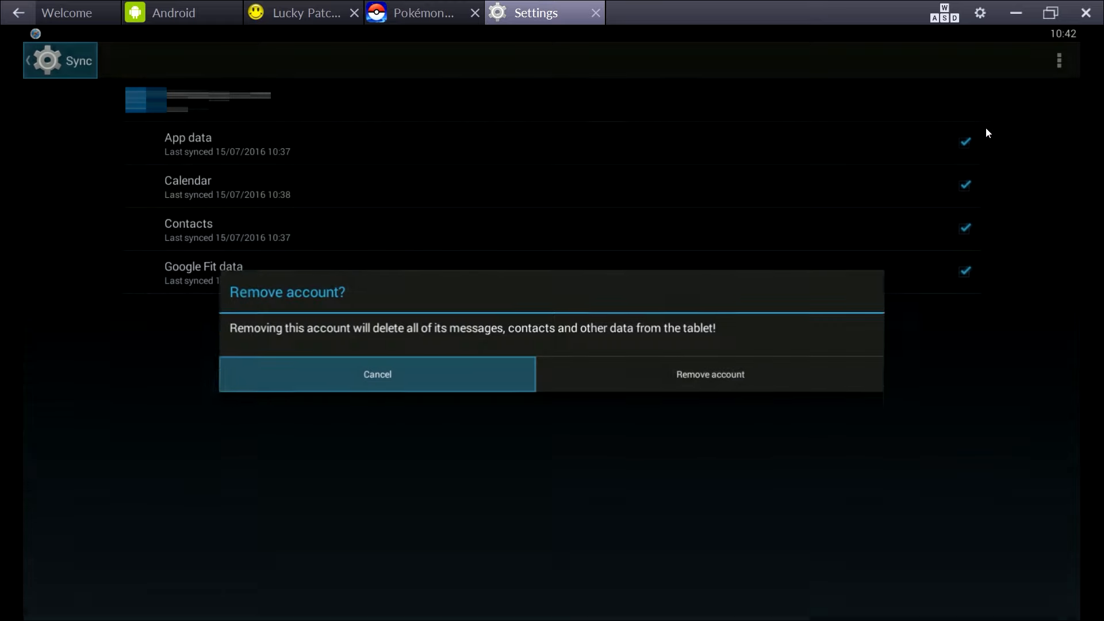
pyautogui.click(708, 374)
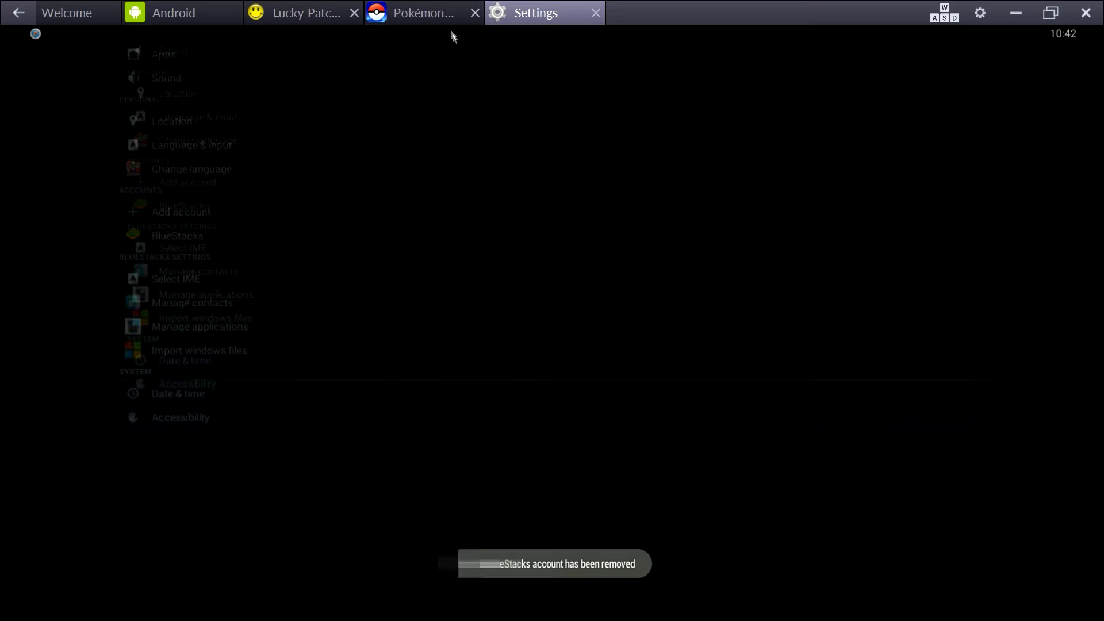
# Close the frozen Pokémon GO session and return to the Android home screen
pyautogui.click(422, 12)
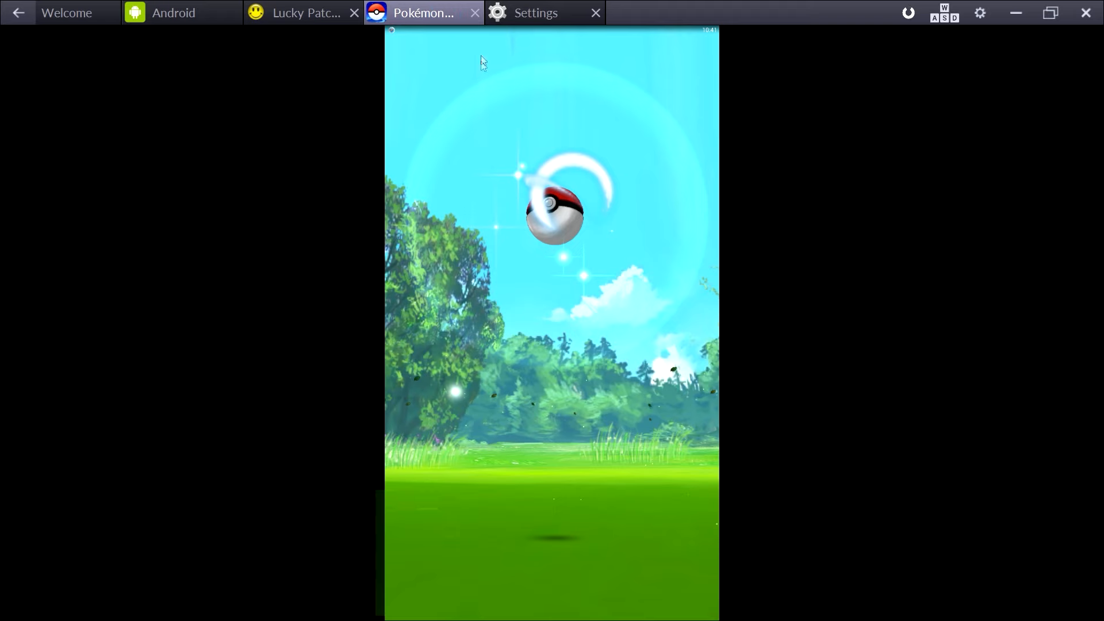
pyautogui.moveTo(474, 15)
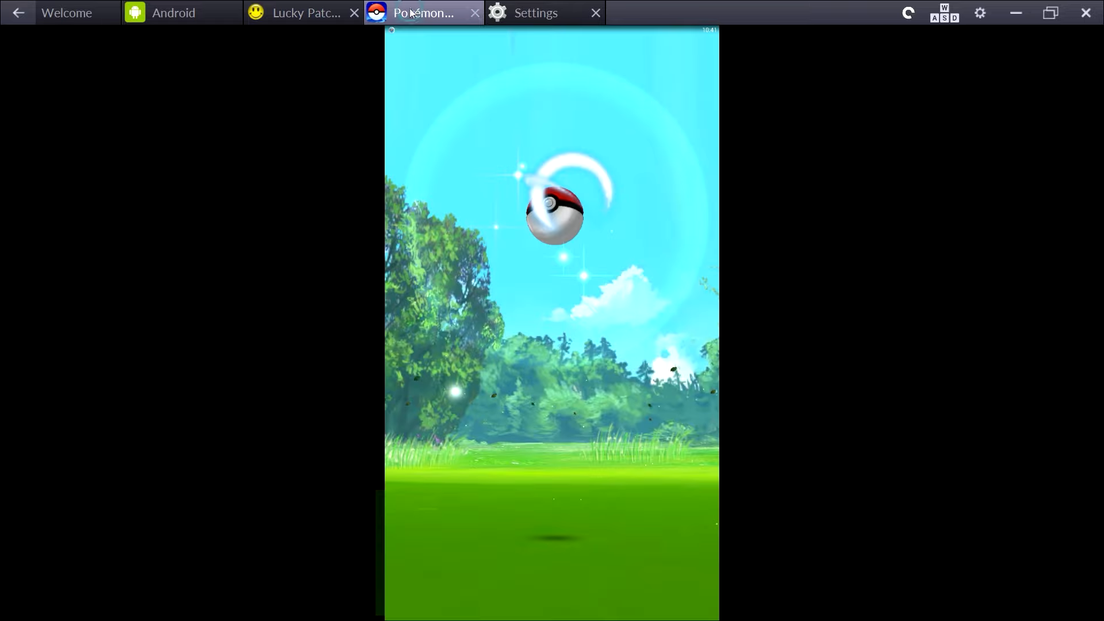
pyautogui.click(535, 13)
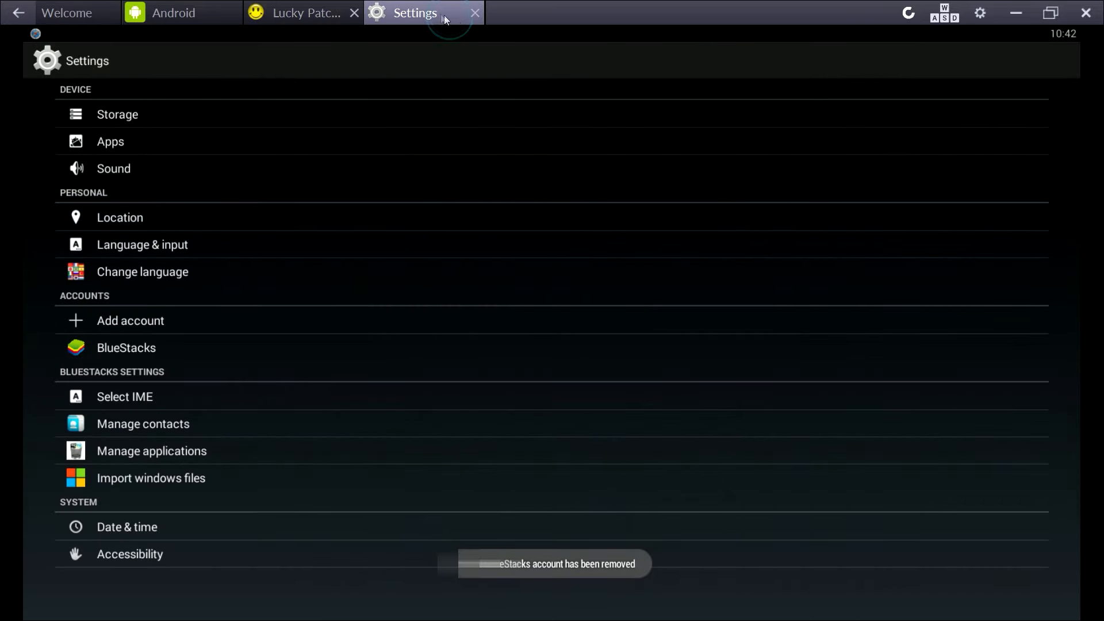
pyautogui.click(174, 13)
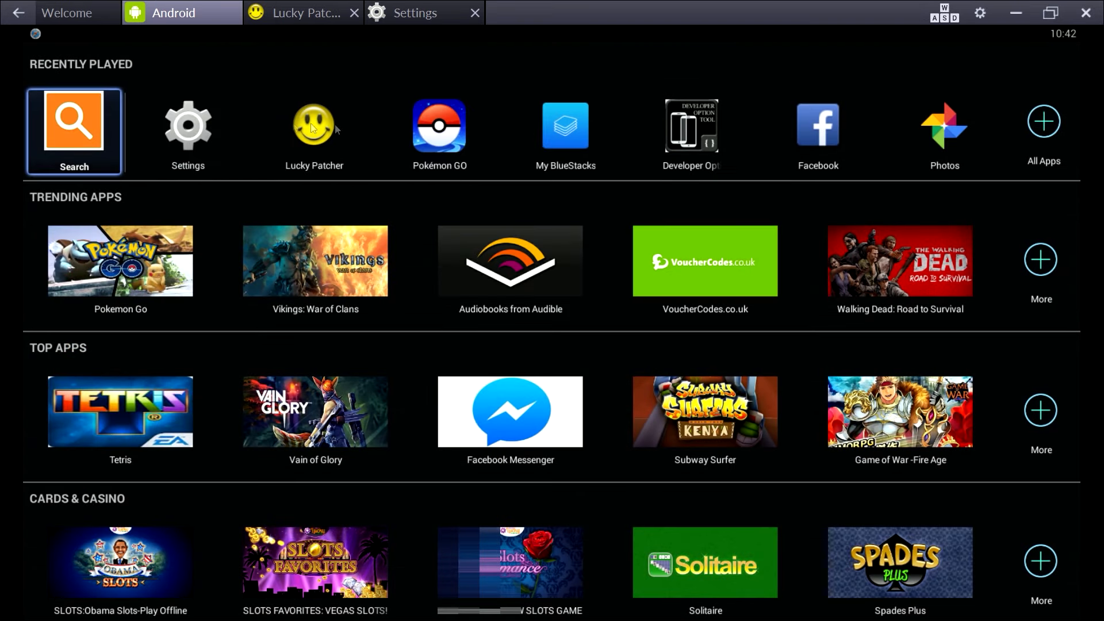
# Relaunch Pokémon GO, check the church gym, then engage the CP 166 Growlithe
pyautogui.click(438, 125)
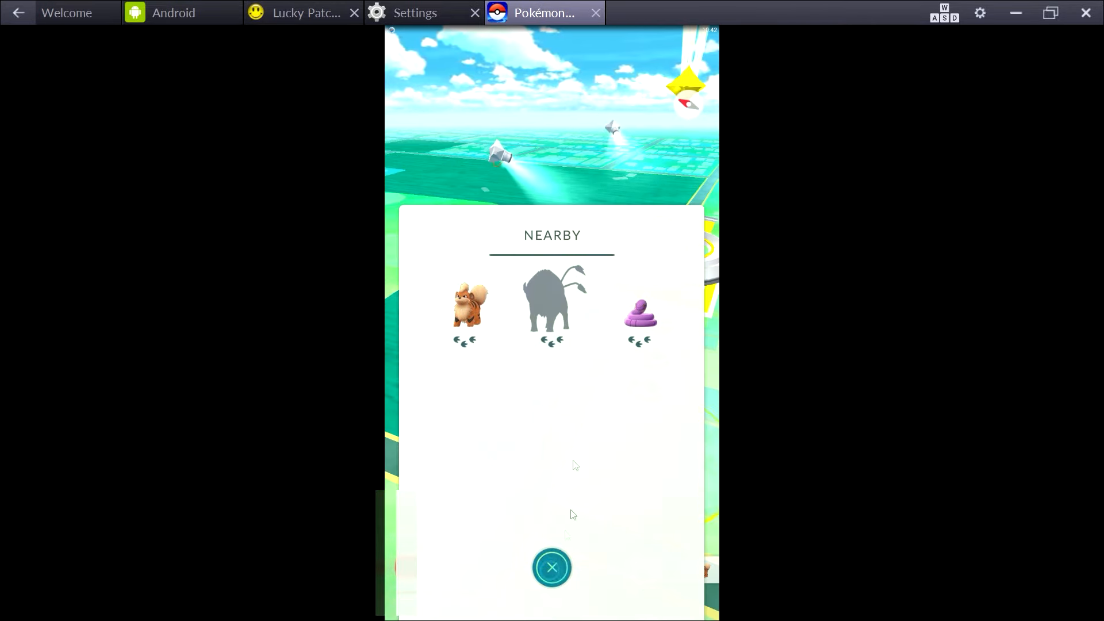
pyautogui.click(552, 567)
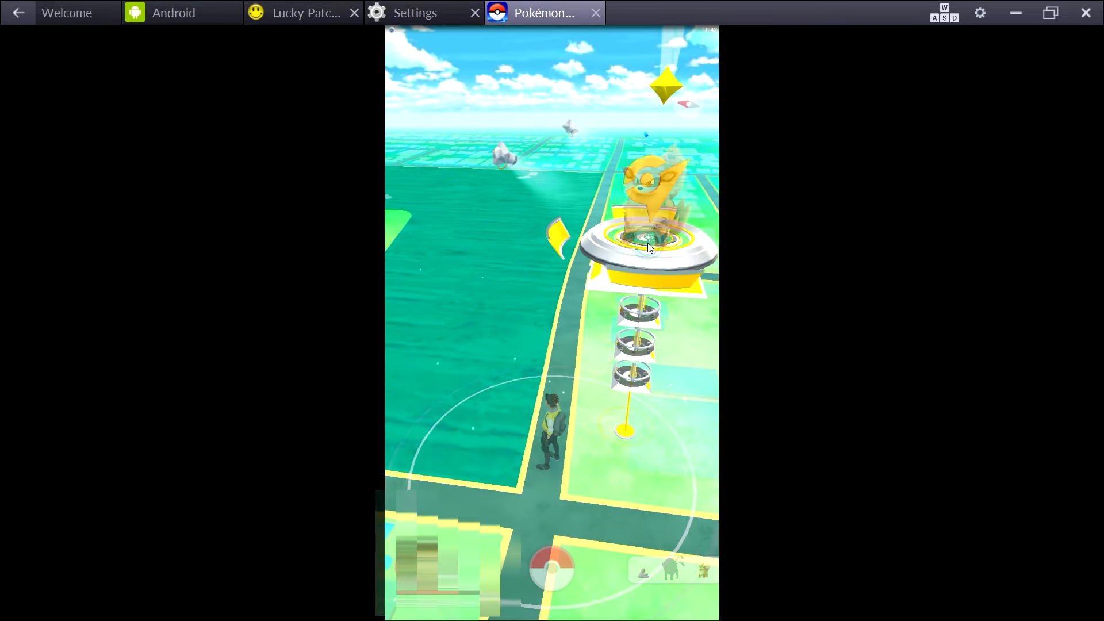
pyautogui.click(647, 239)
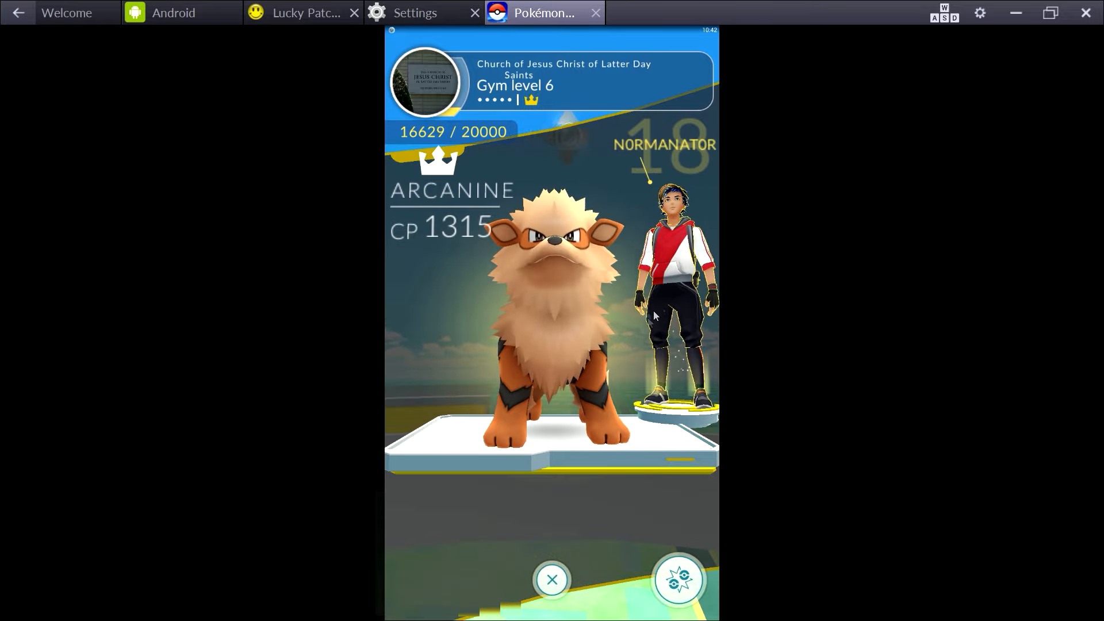
pyautogui.click(550, 578)
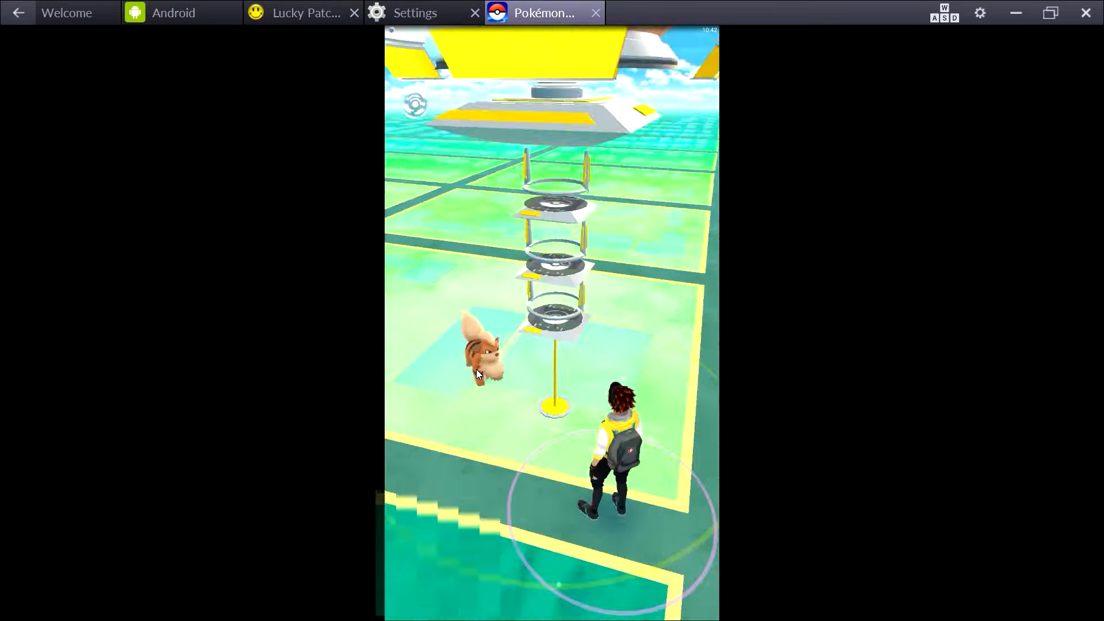
pyautogui.click(482, 352)
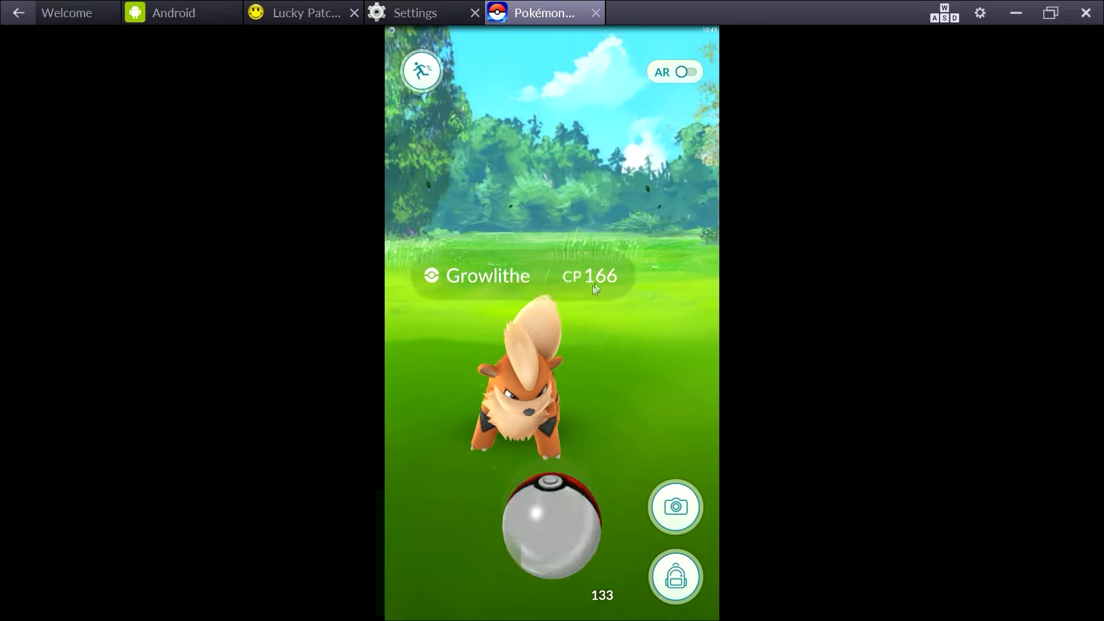
# Throw Poké Balls until the CP 166 Growlithe is caught for 100 XP, then dismiss the rewards
pyautogui.moveTo(551, 535); pyautogui.dragTo(560, 106)
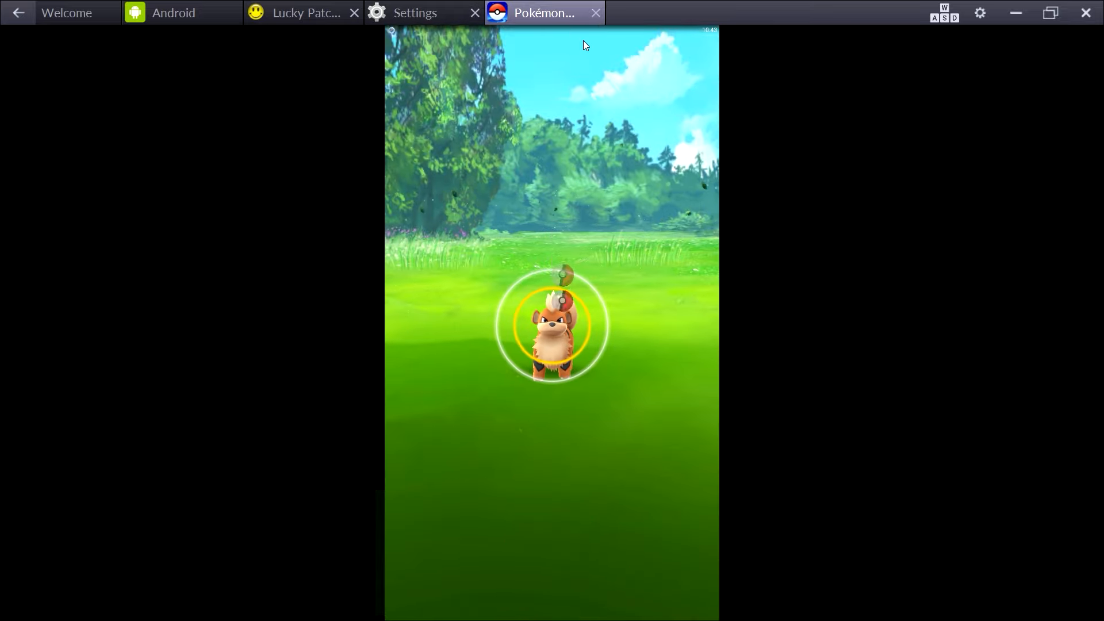
pyautogui.click(551, 326)
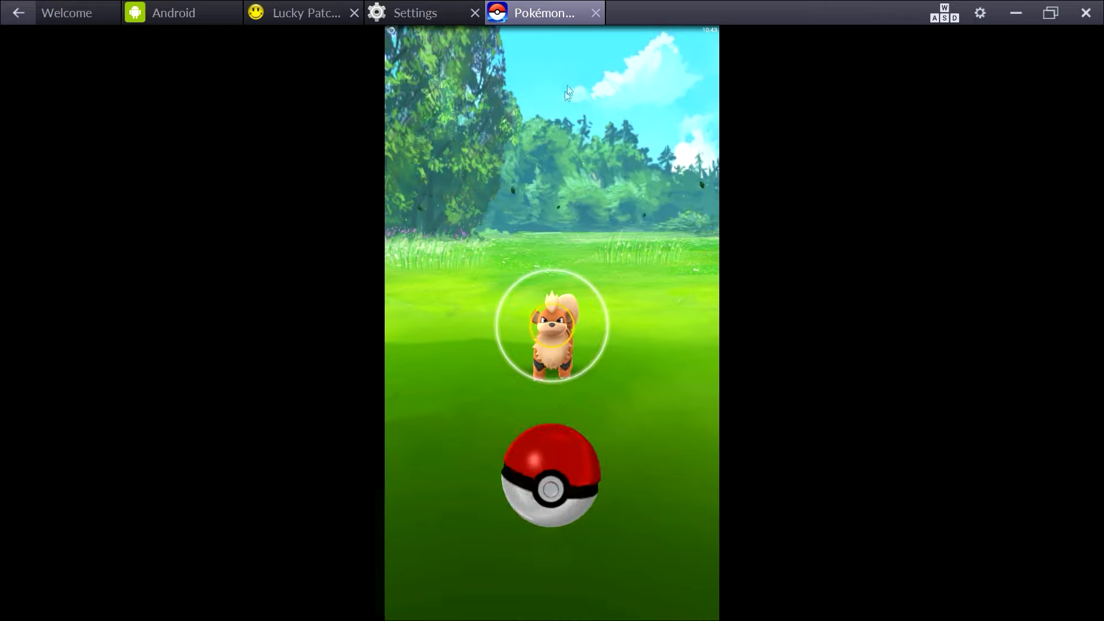
pyautogui.moveTo(551, 481); pyautogui.dragTo(553, 405)
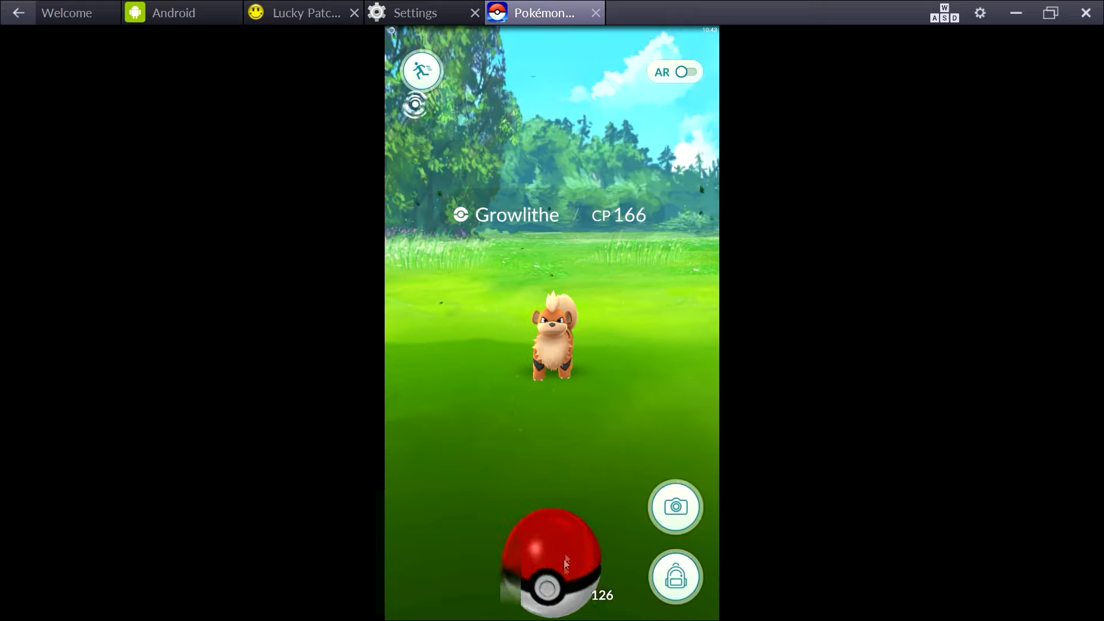
pyautogui.click(551, 560)
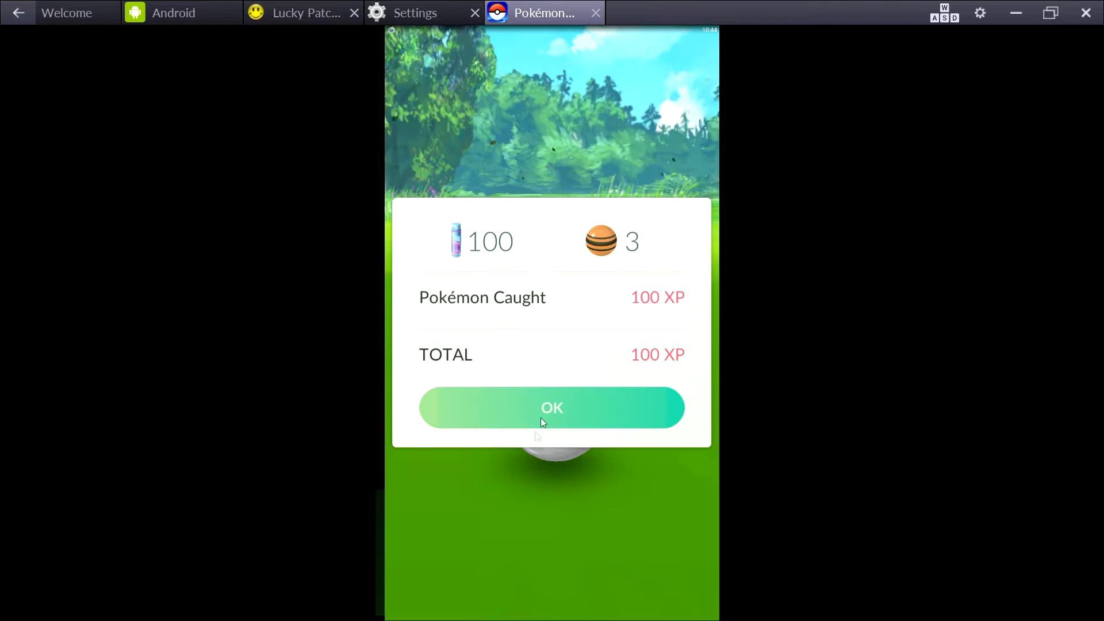
pyautogui.click(551, 407)
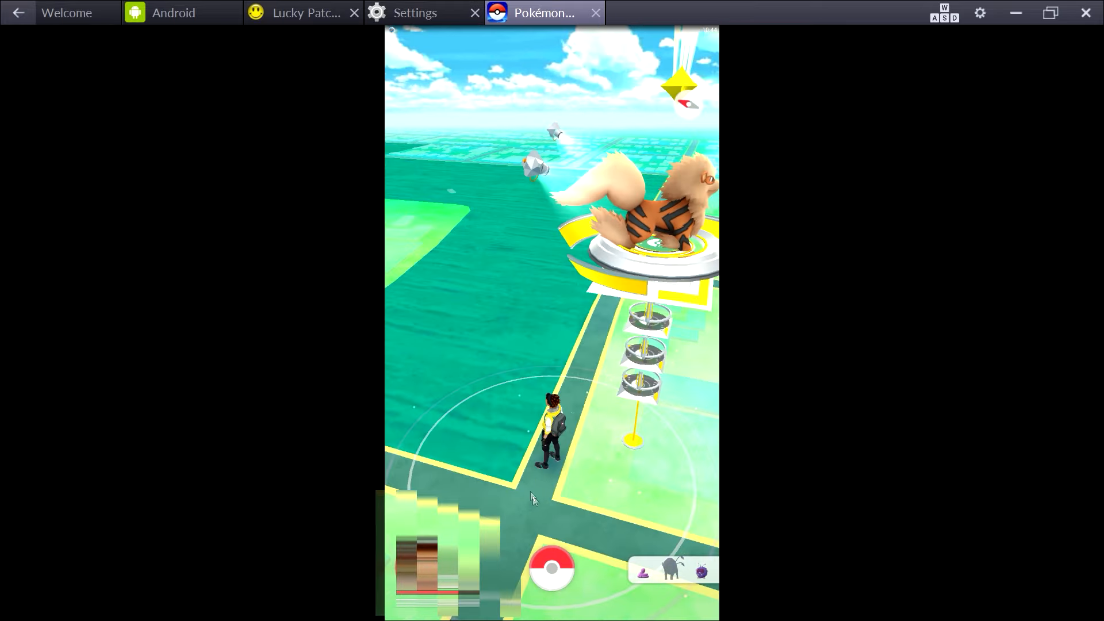
pyautogui.click(672, 570)
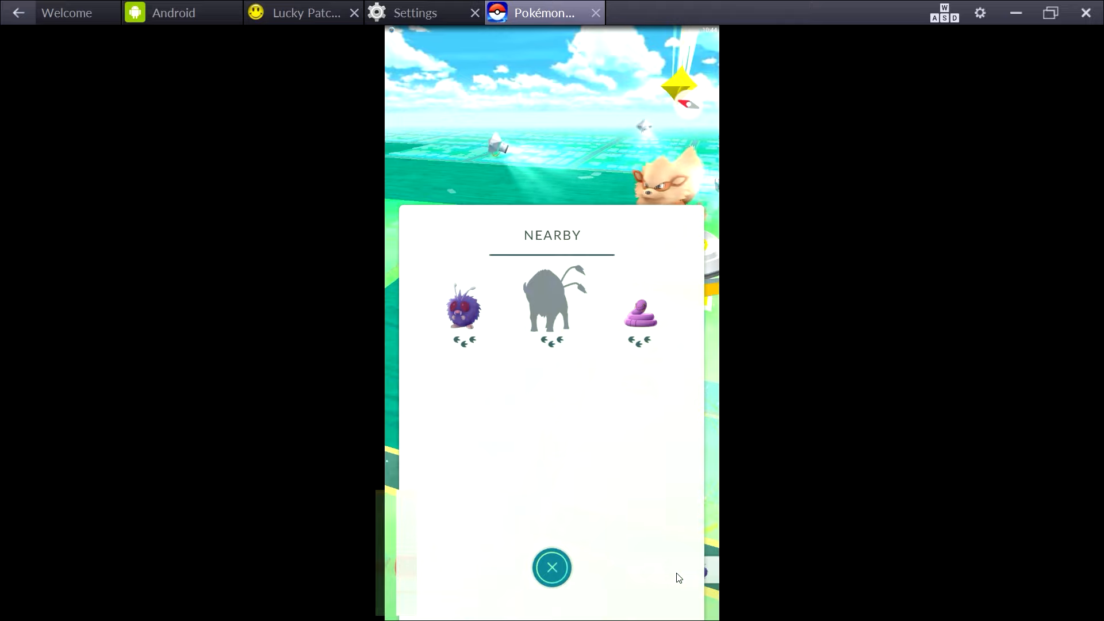
pyautogui.click(551, 567)
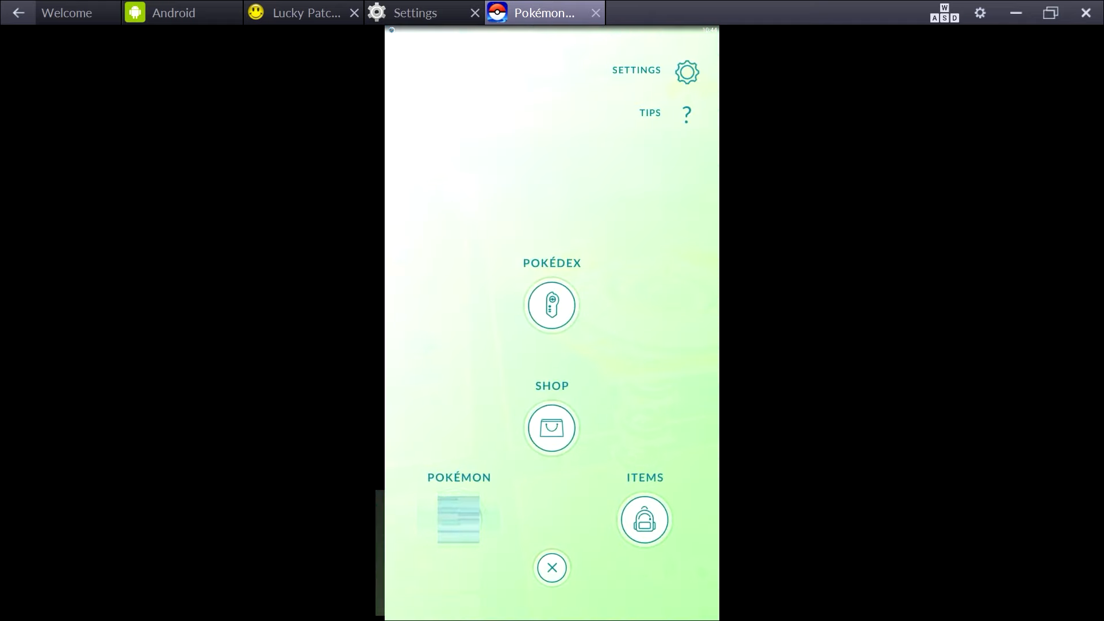
pyautogui.click(459, 519)
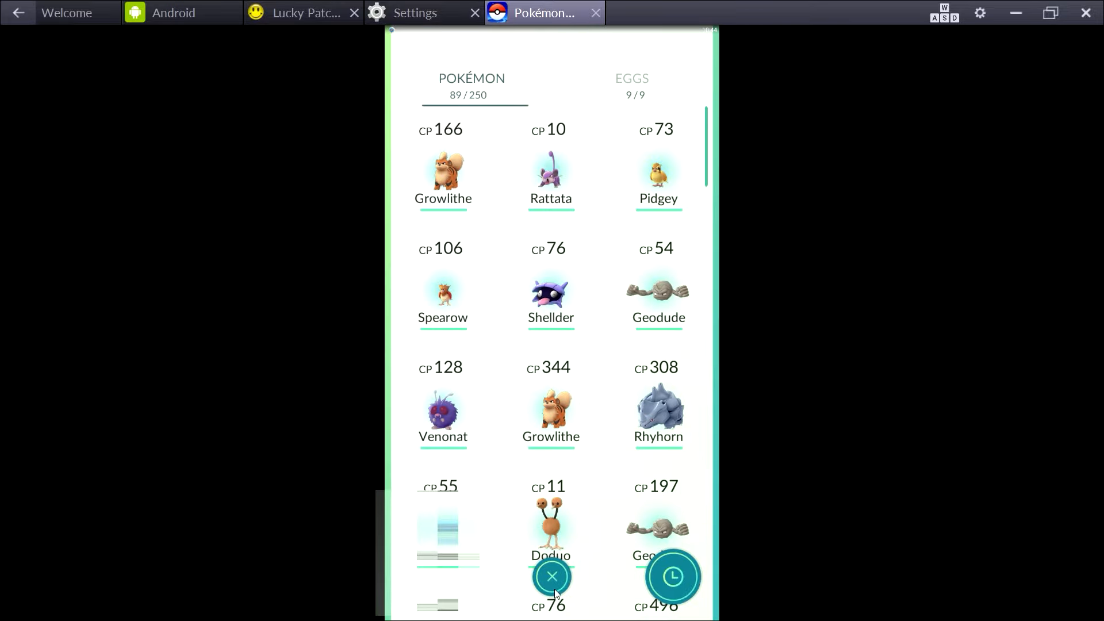
pyautogui.click(552, 576)
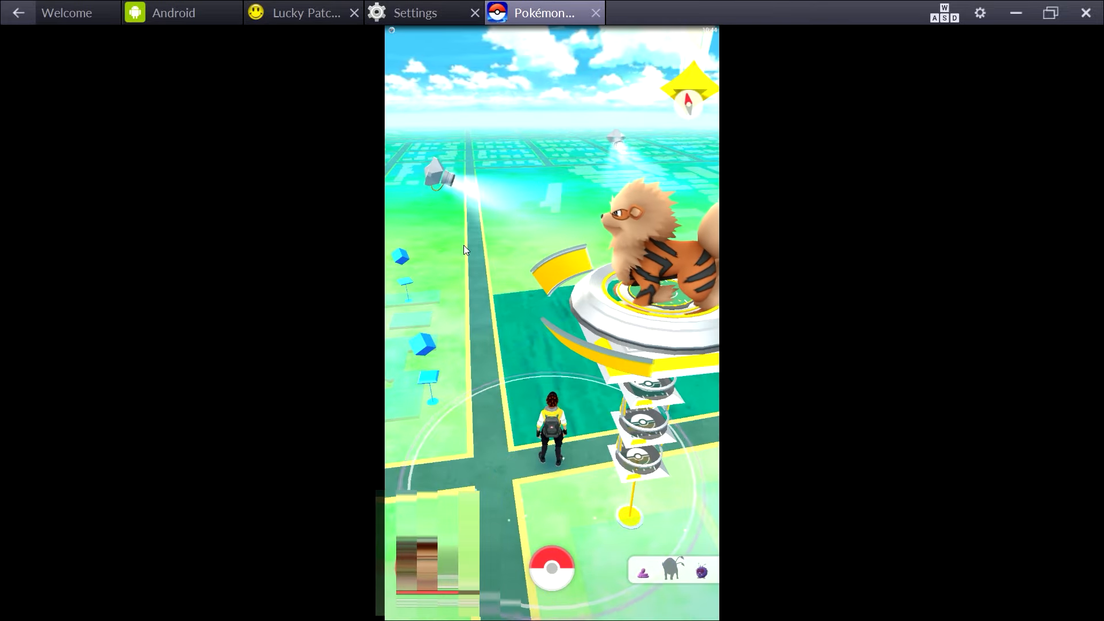